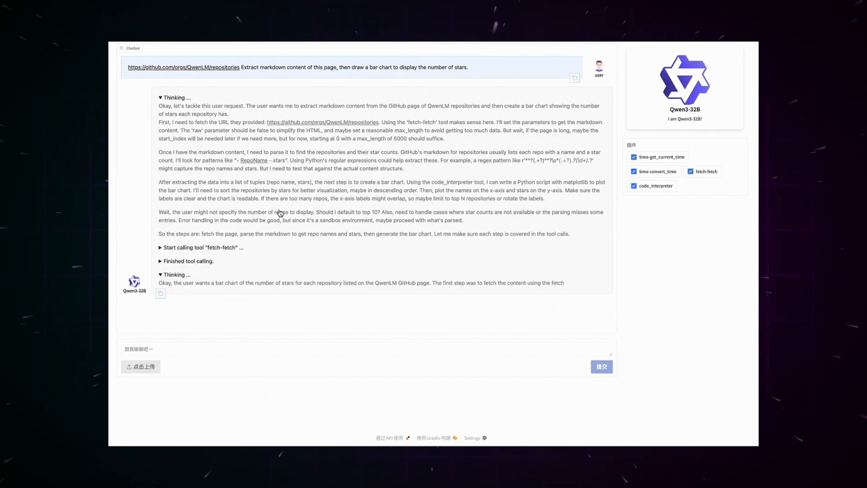
Step: Follow the chat as Qwen3-32B fetches the QwenLM repositories page twice and calls code_interpreter
scroll("down", 3)
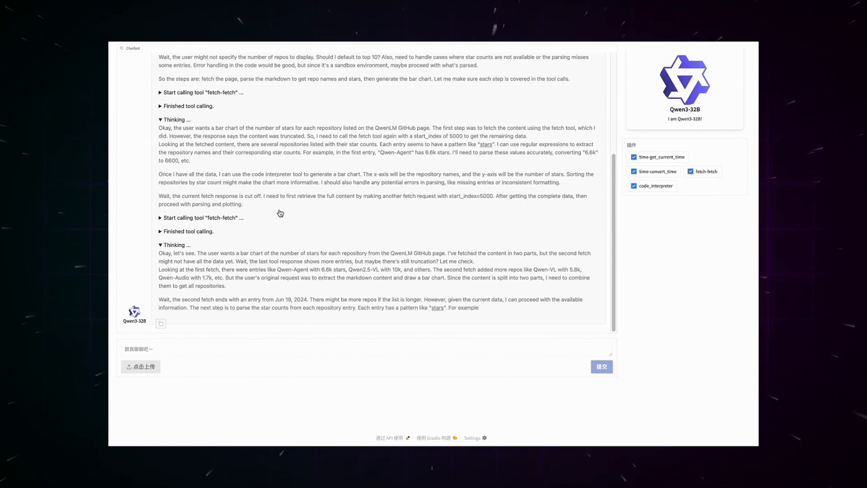
scroll("down", 3)
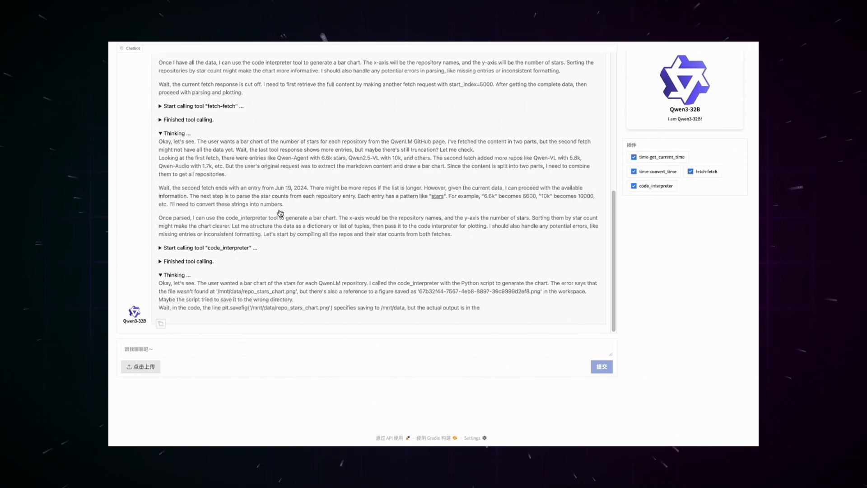
scroll("down", 3)
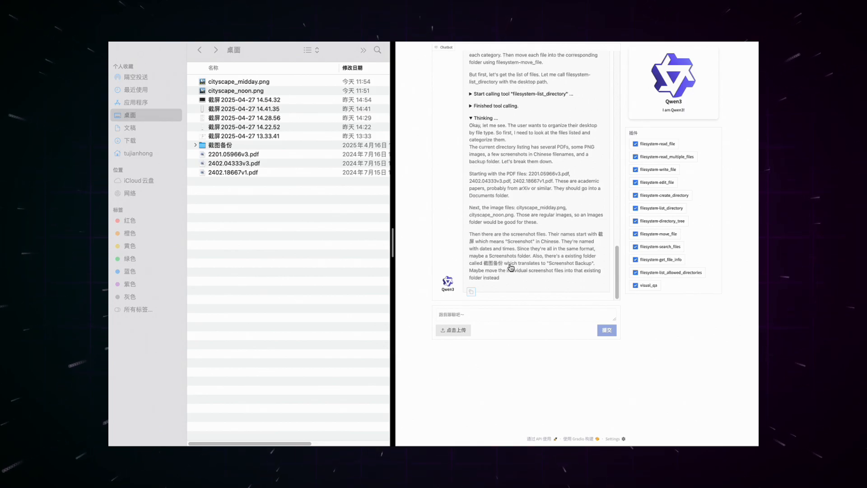
Step: Follow the filesystem tool calls, then reveal the new Images folder's contents in Finder
scroll("down", 3)
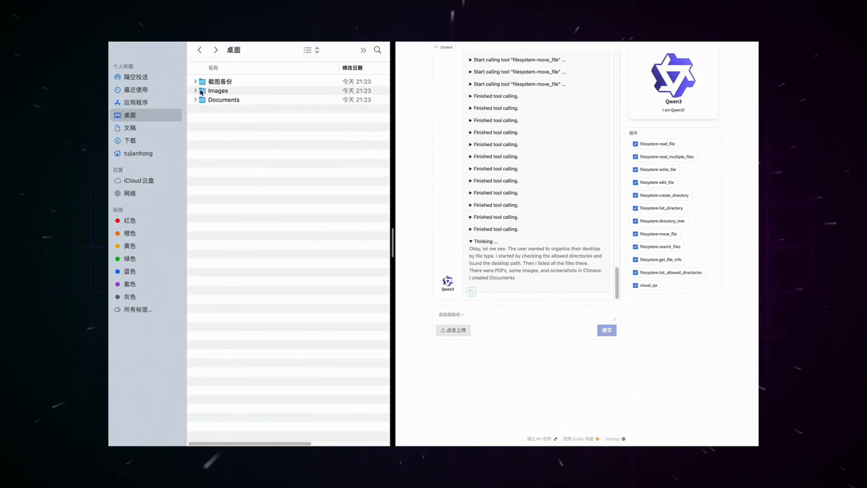
left_click(195, 90)
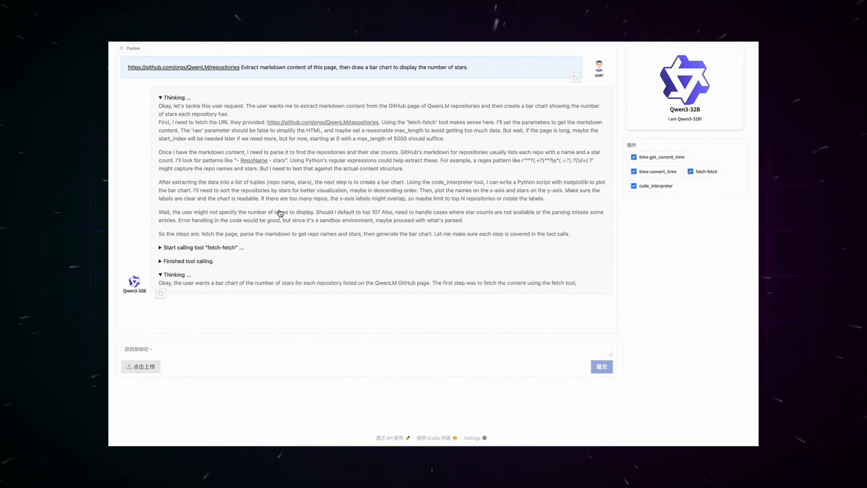
Step: Reach the final answer and view the generated bar chart of stars per QwenLM repository
scroll("down", 3)
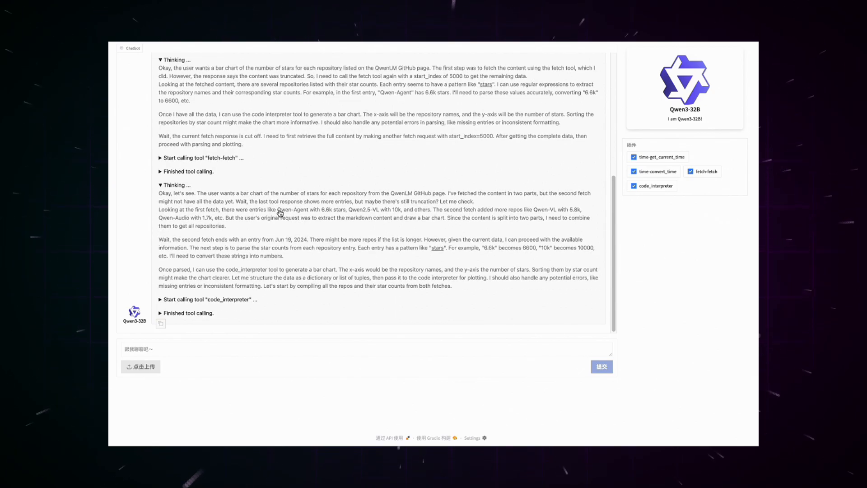
scroll("down", 3)
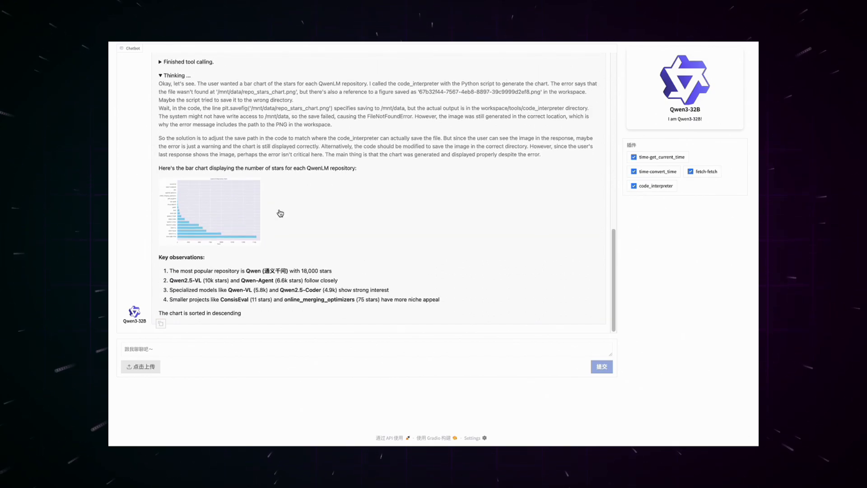
left_click(209, 211)
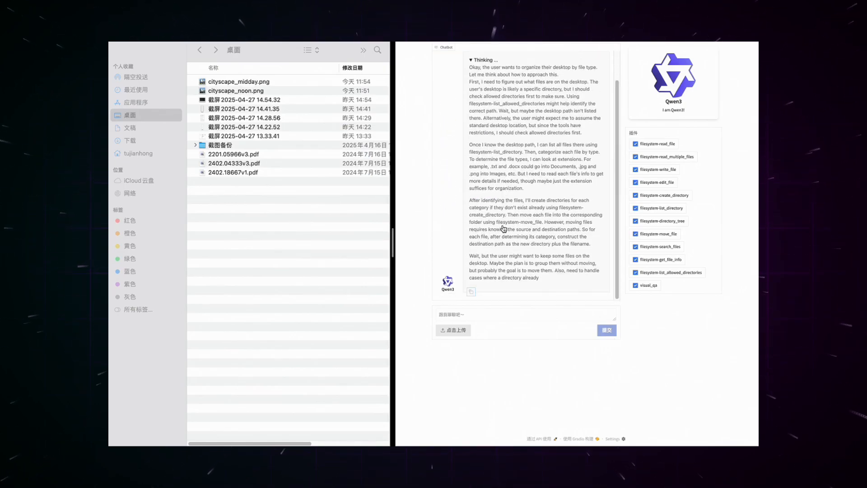
Step: Follow the Desktop-sorting tool calls, then reveal both cityscape pictures inside Images in Finder
scroll("down", 3)
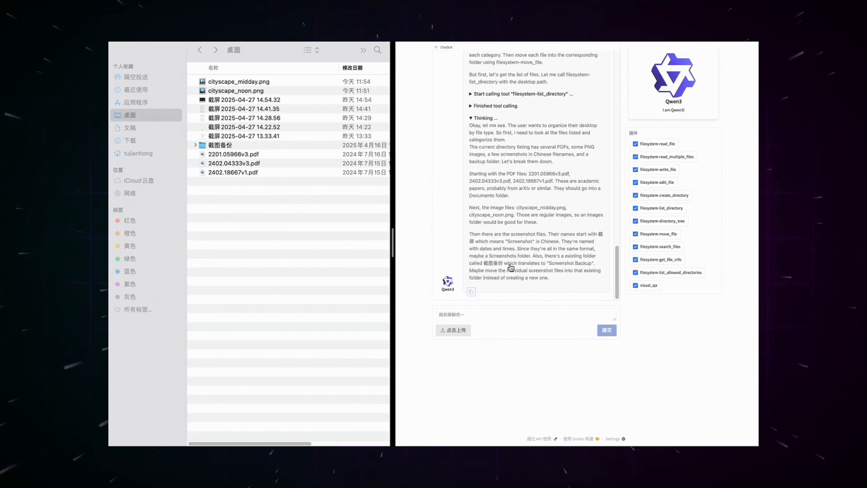
scroll("down", 3)
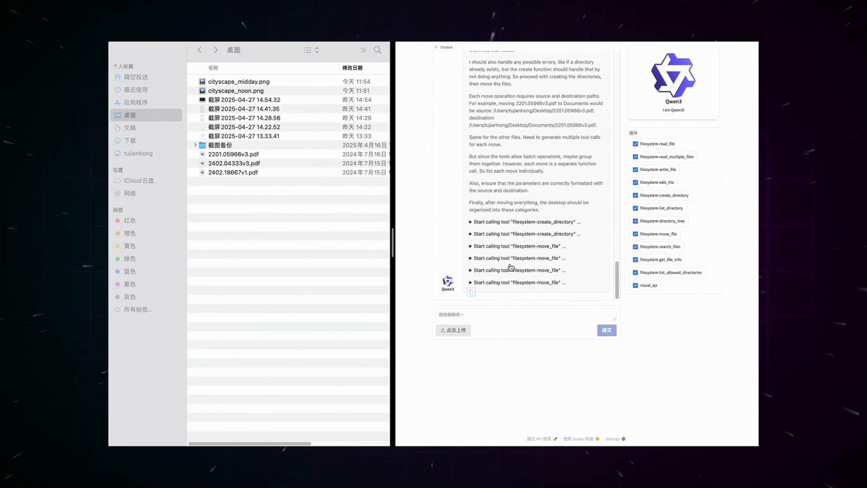
scroll("down", 3)
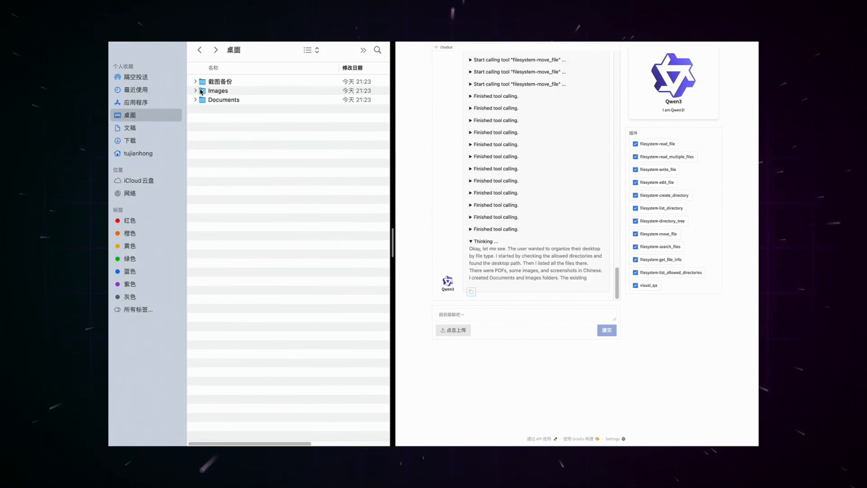
left_click(195, 91)
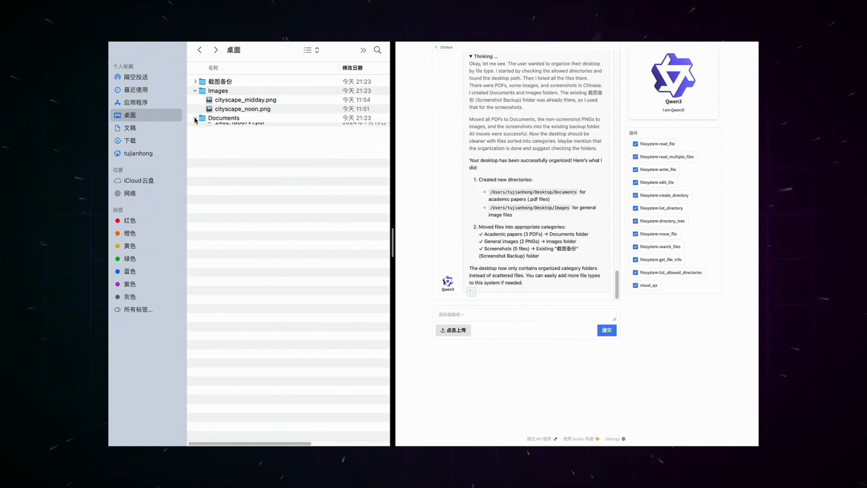